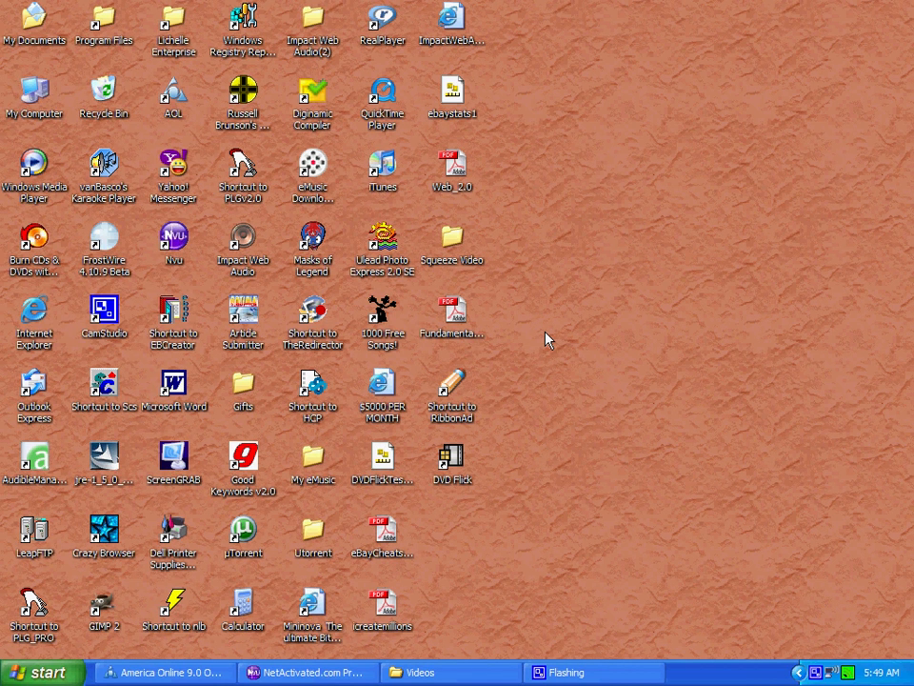
mouse_move(458, 467)
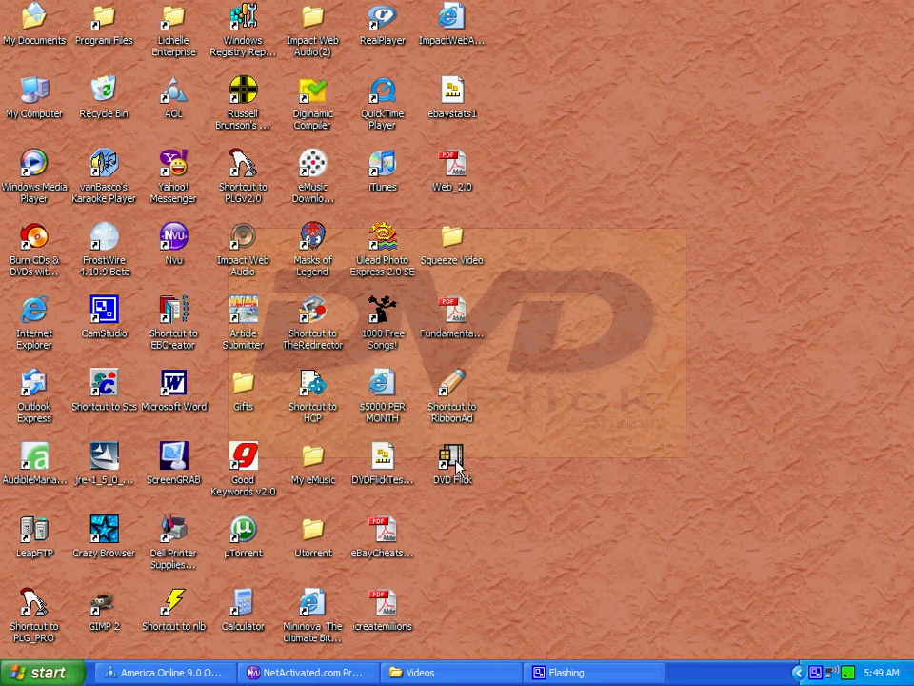
Launch DVD Flick from its desktop shortcut to get an empty new project
double_click(451, 467)
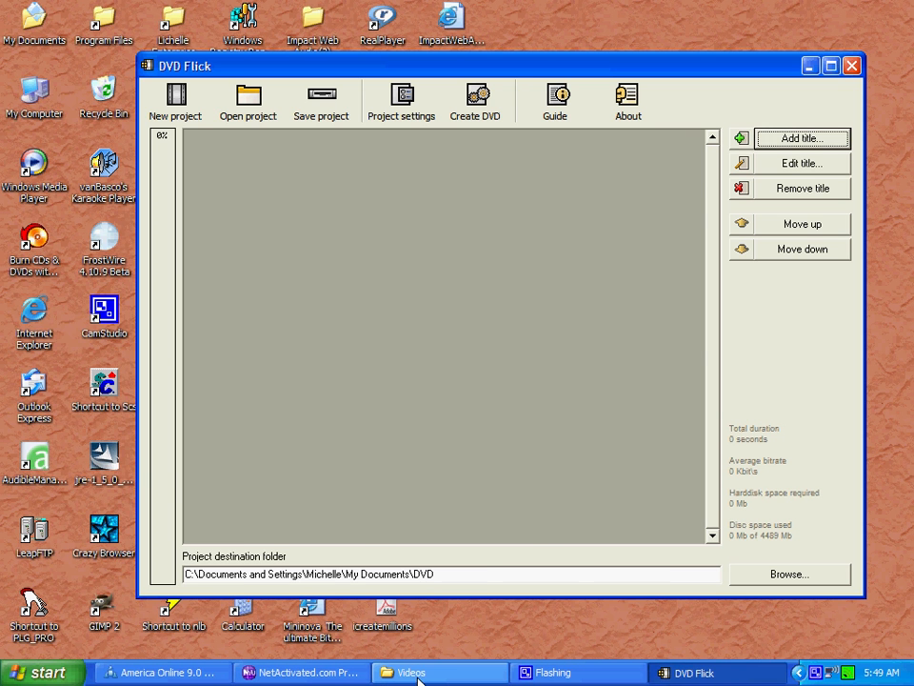
Add autoresponderform.avi and camstudio.avi from the Videos folder as titles, then minimize the folder
left_click(438, 673)
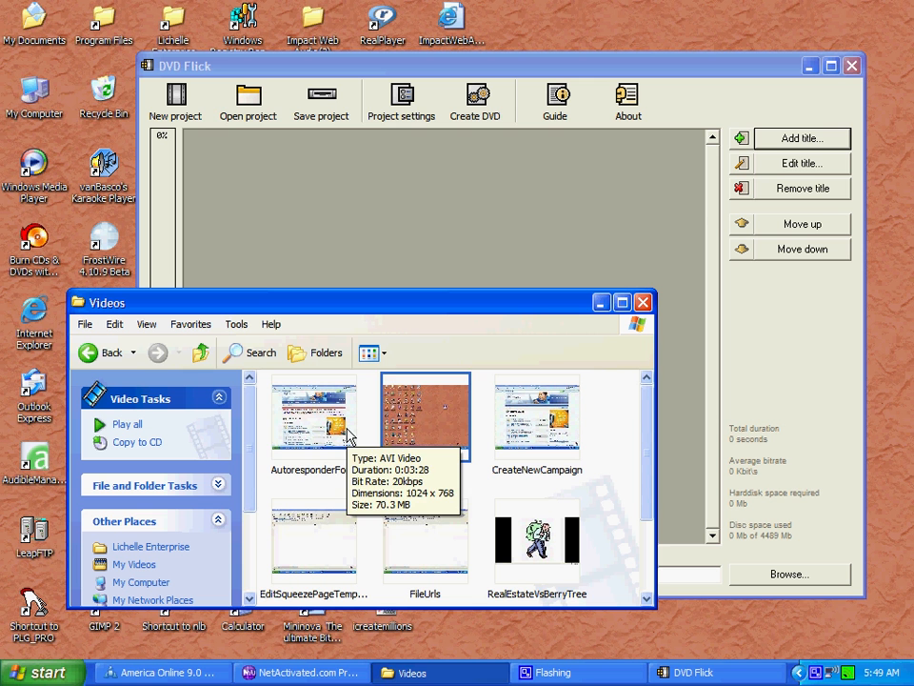
left_click(315, 419)
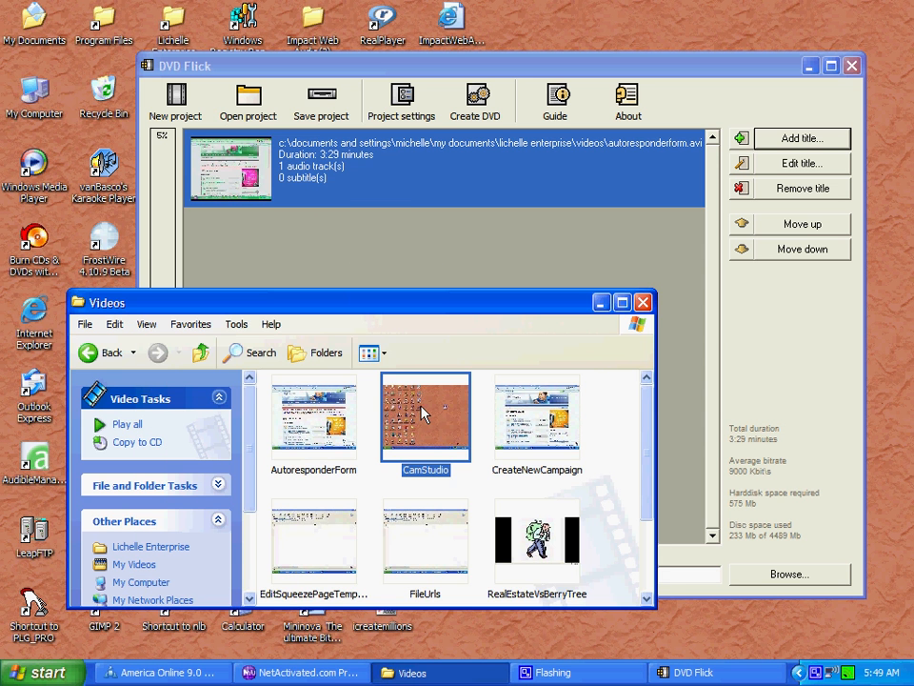
double_click(424, 414)
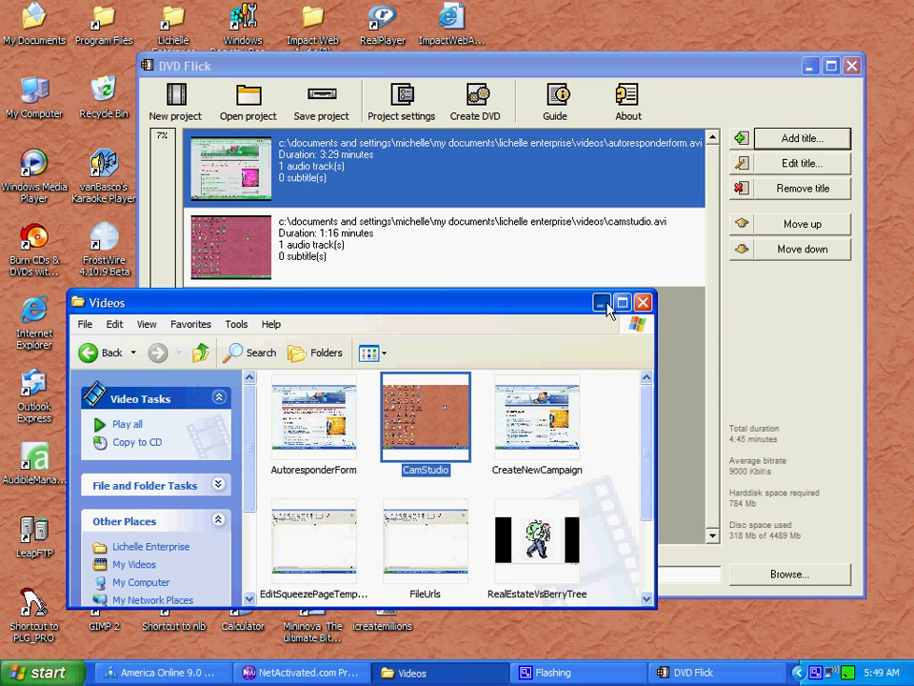
left_click(643, 301)
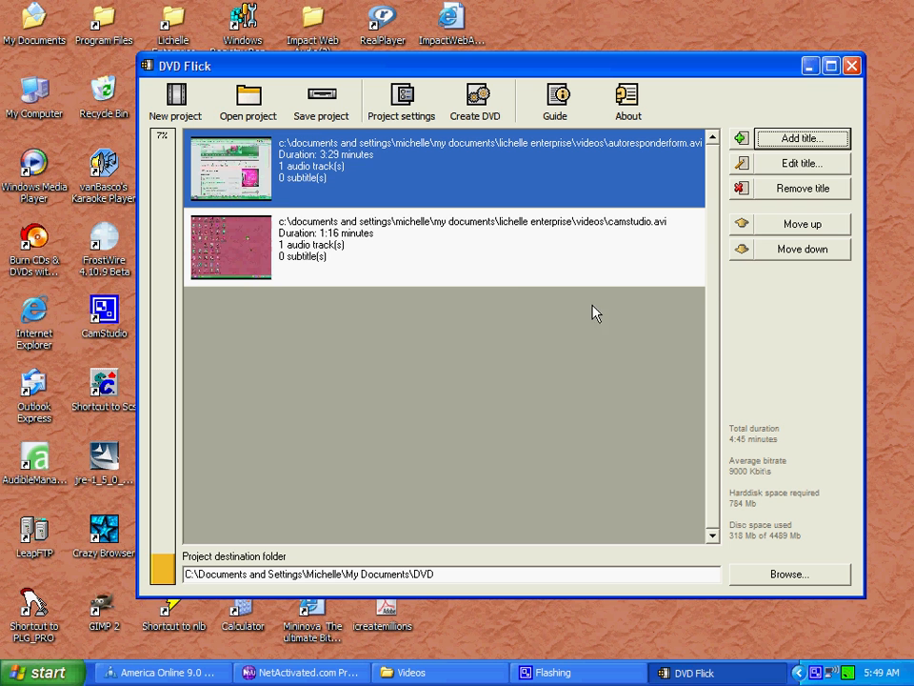
Accept the project settings unchanged: DVD (4.3 GB) target size, Normal encoder priority
left_click(401, 100)
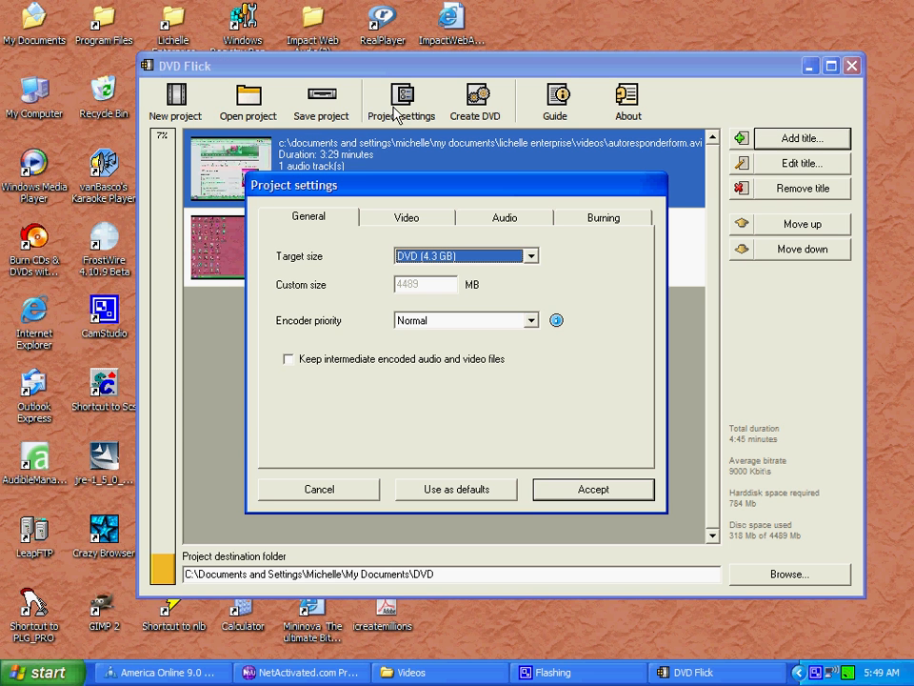
mouse_move(564, 296)
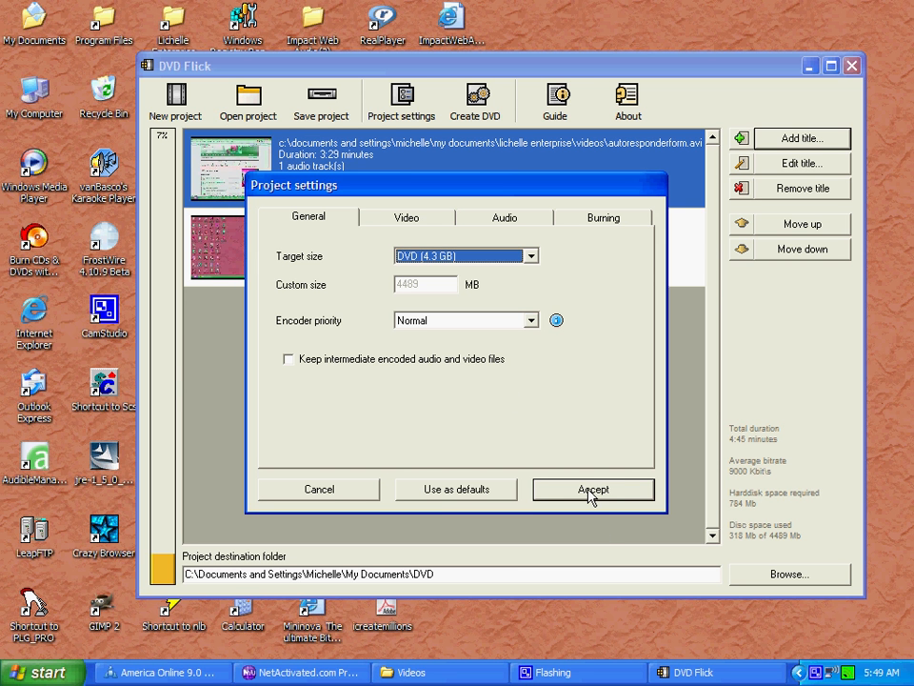
left_click(593, 488)
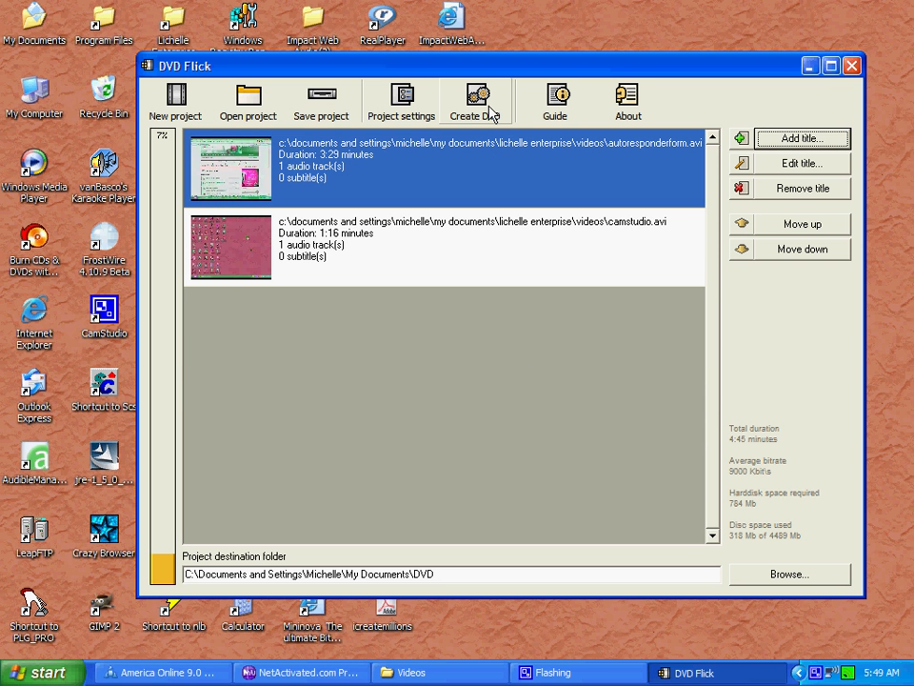
Start Create DVD, confirming both the proceed prompt and the destination folder overwrite warning
left_click(477, 100)
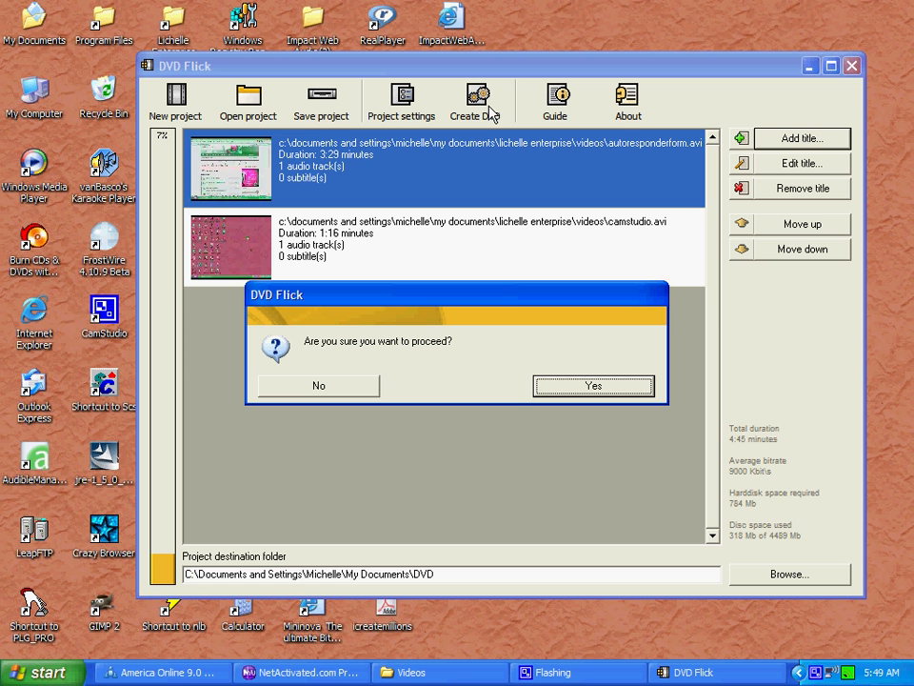
mouse_move(401, 371)
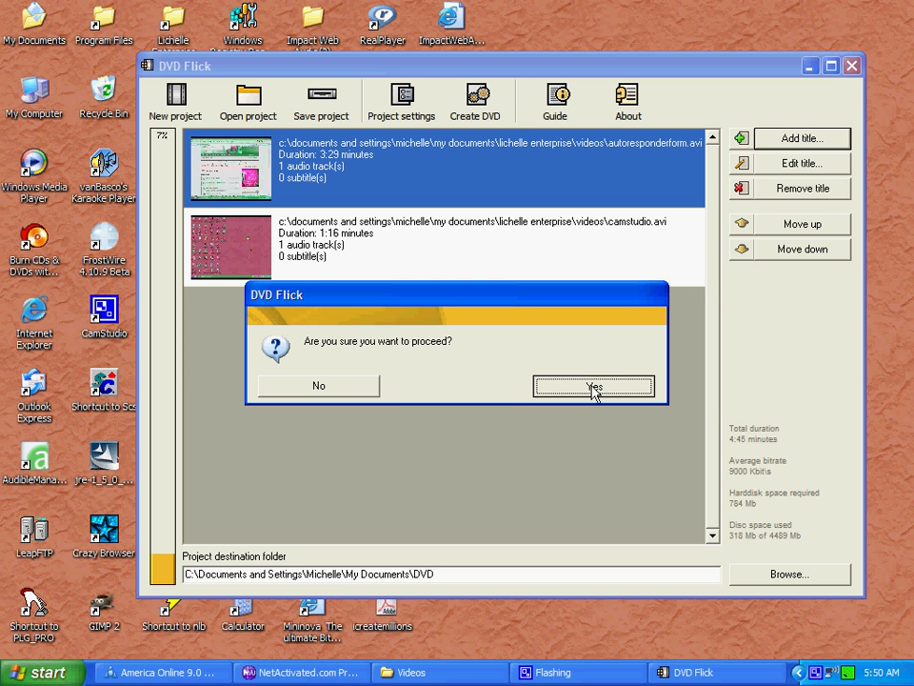
left_click(593, 386)
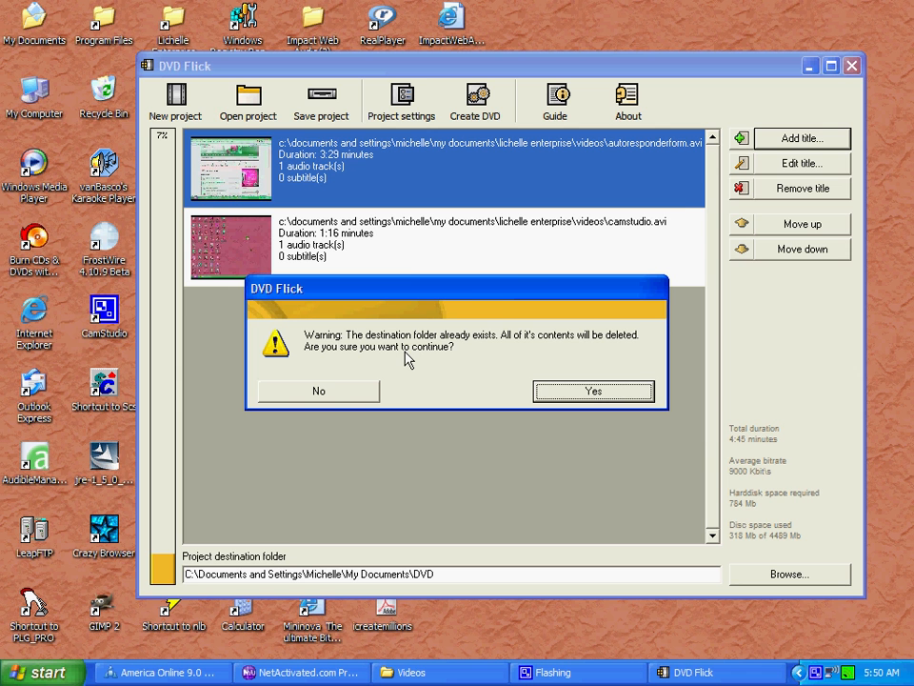
left_click(593, 391)
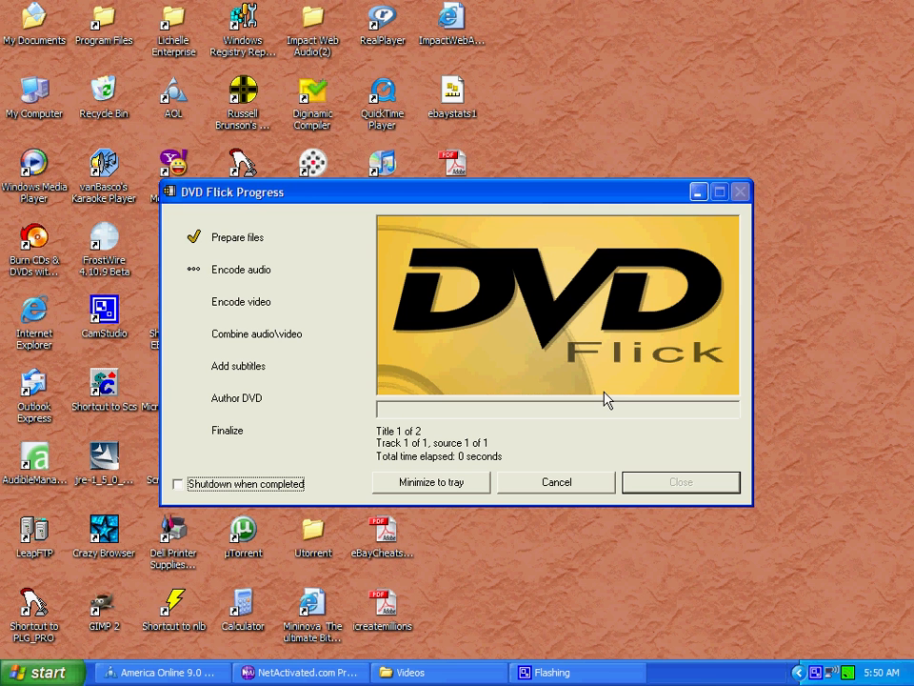